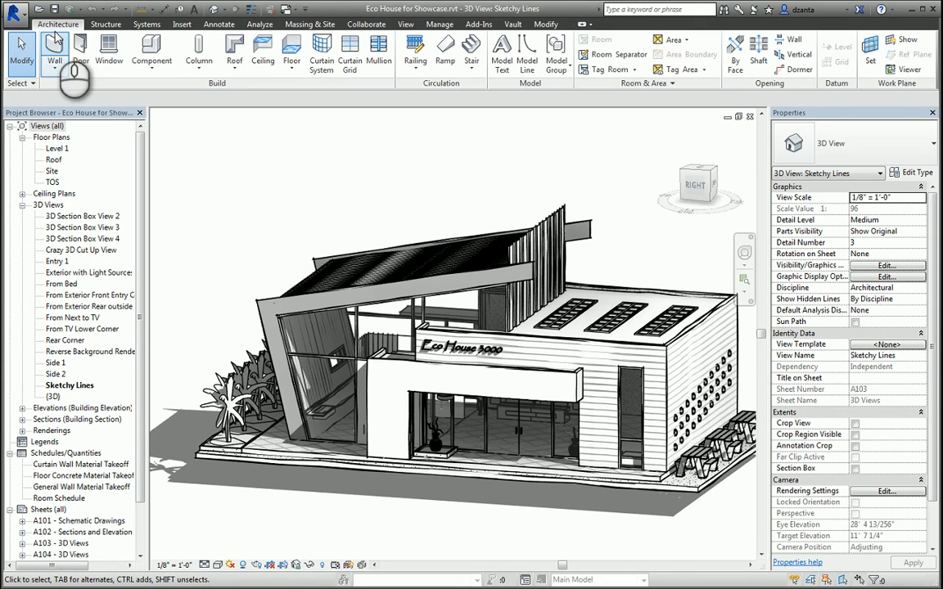
Bring up the Revit application menu with its save, export and suite workflow options.
{"action": "left_click", "coordinate": [14, 15]}
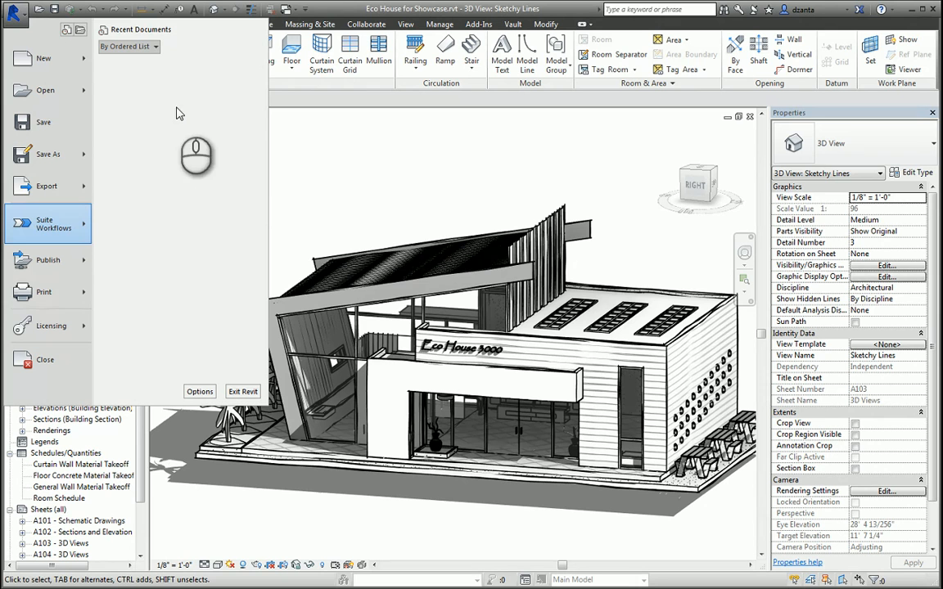
{"action": "mouse_move", "coordinate": [205, 105]}
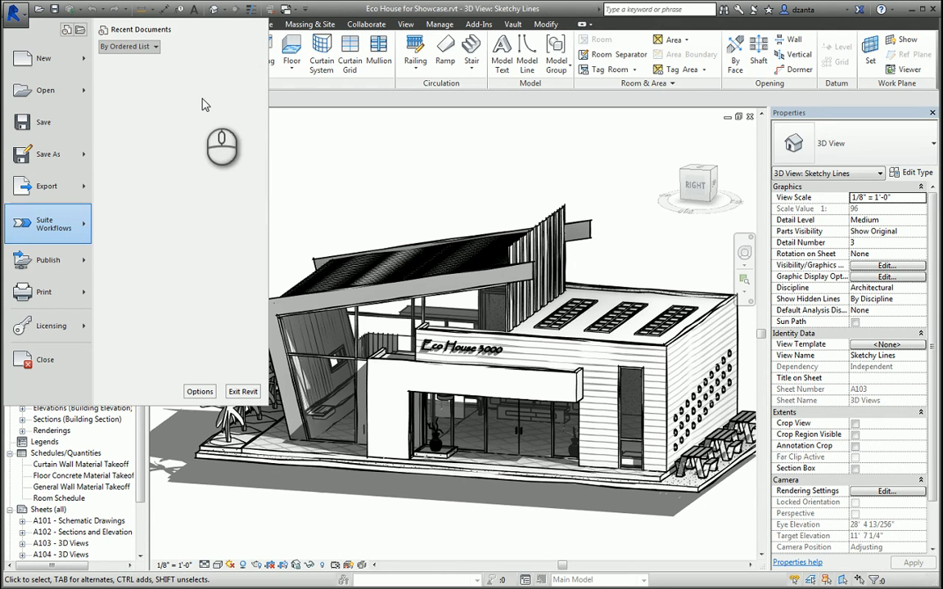
{"action": "mouse_move", "coordinate": [206, 189]}
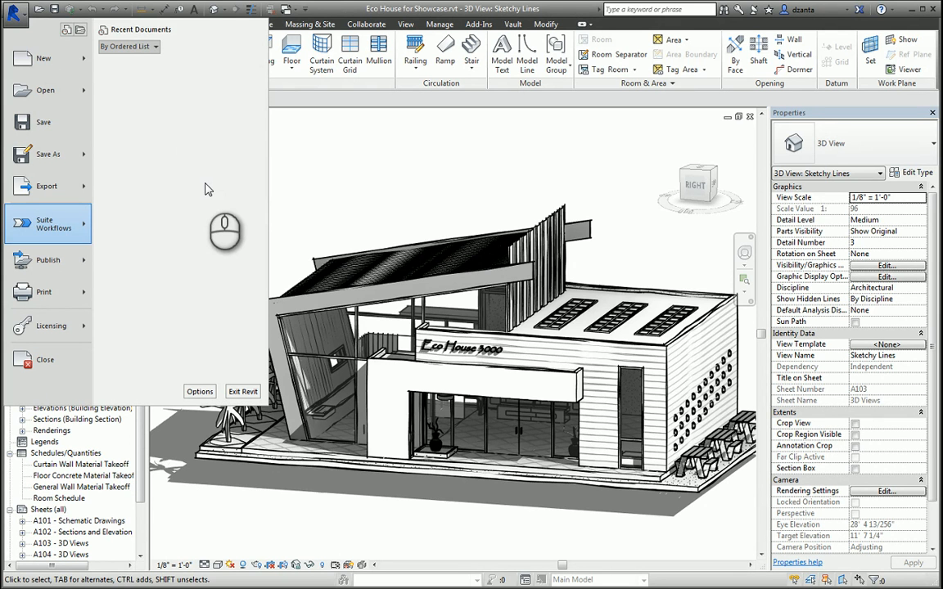
{"action": "mouse_move", "coordinate": [211, 221]}
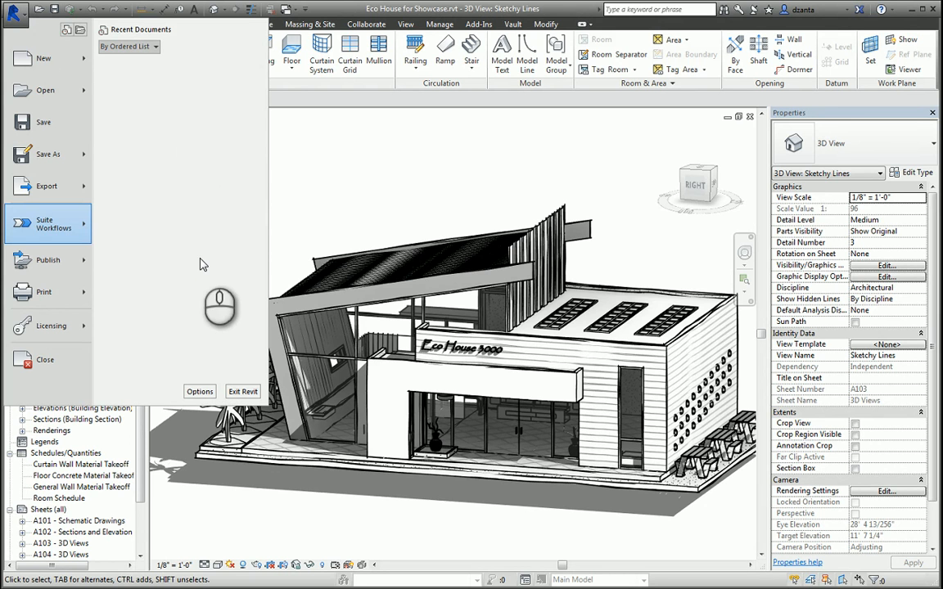
{"action": "mouse_move", "coordinate": [173, 64]}
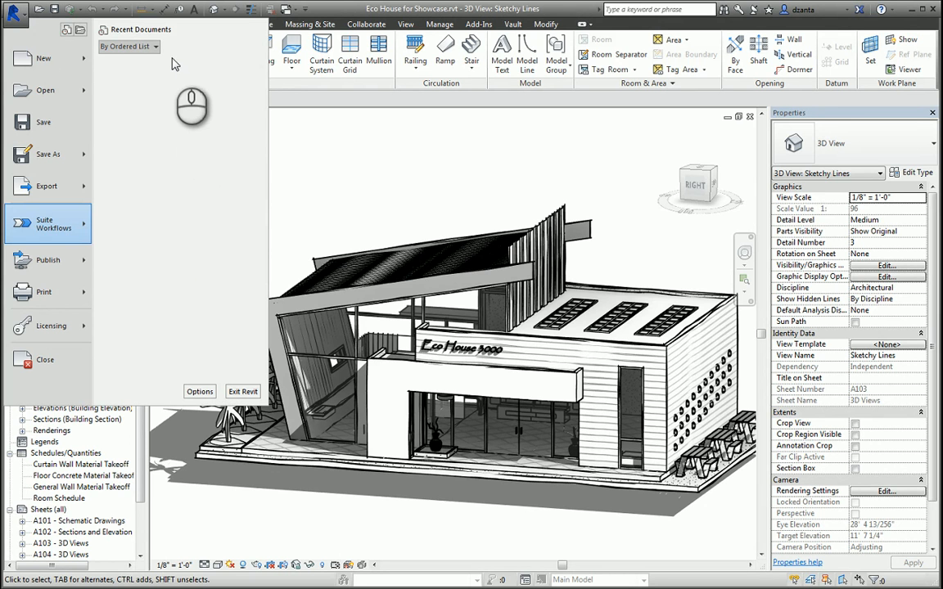
Show the Suite Workflows list and review the Showcase - Realistic Presentation settings.
{"action": "left_click", "coordinate": [47, 223]}
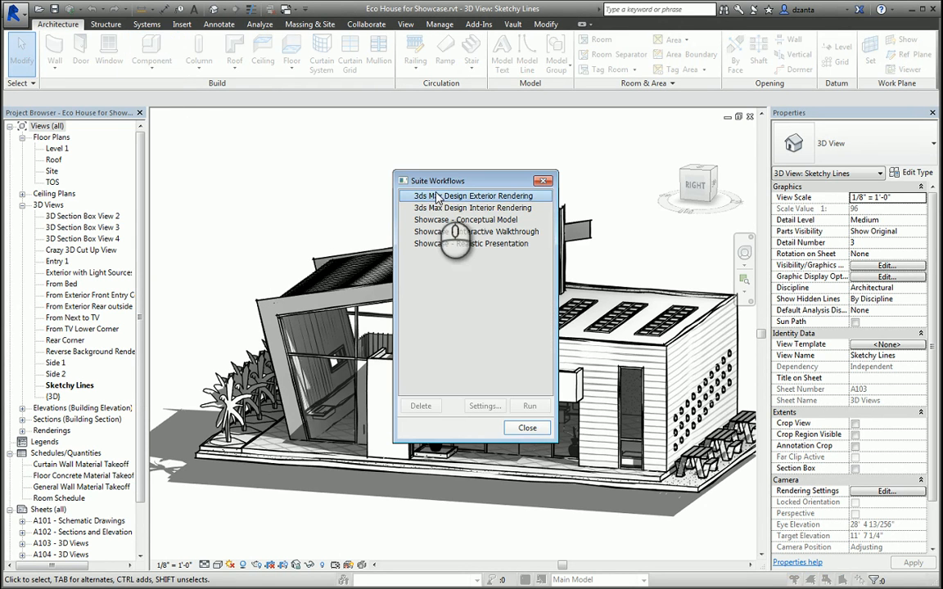
{"action": "mouse_move", "coordinate": [465, 219]}
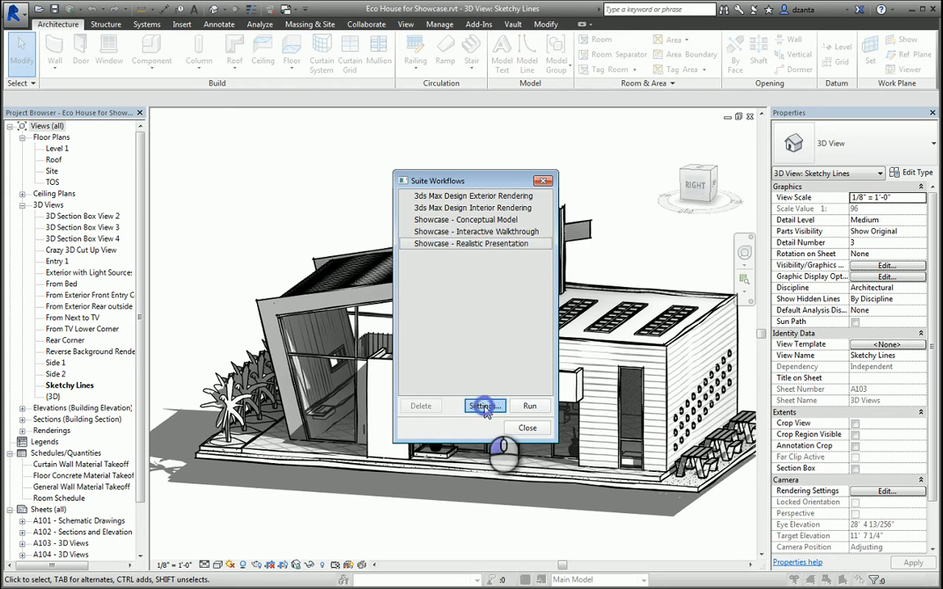
{"action": "left_click", "coordinate": [484, 406]}
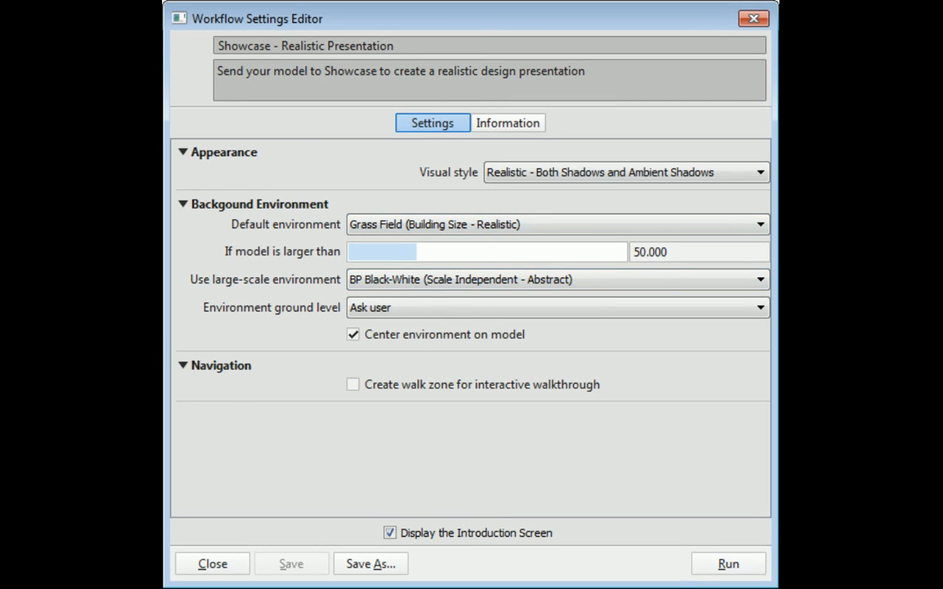
{"action": "mouse_move", "coordinate": [726, 563]}
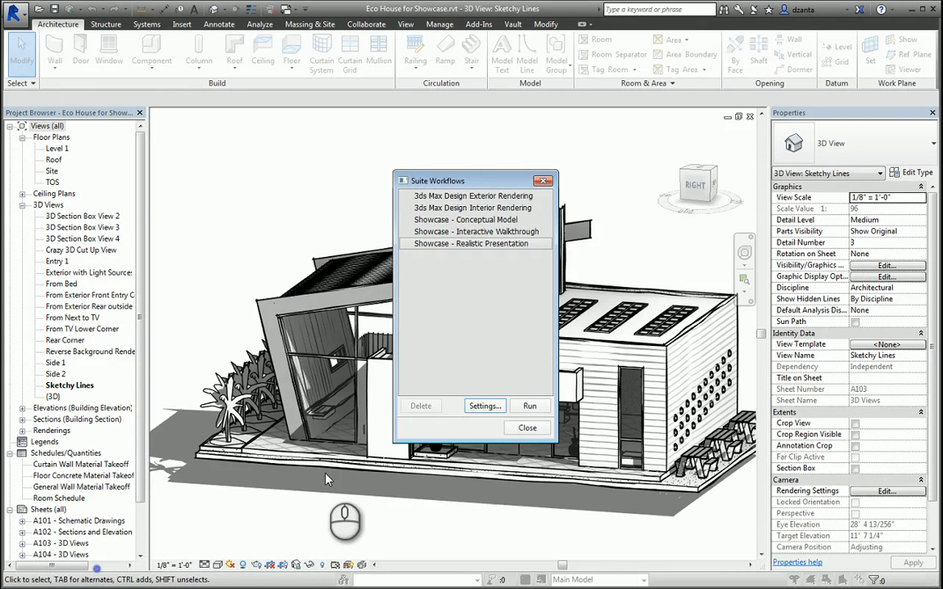
Close the Suite Workflows list and bring the application menu back up.
{"action": "left_click", "coordinate": [527, 427]}
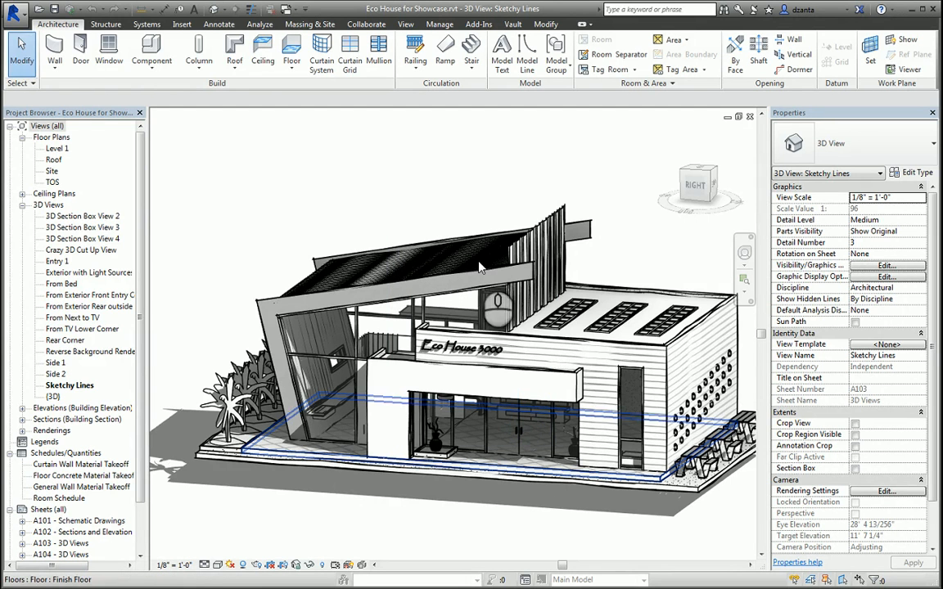
{"action": "left_click", "coordinate": [15, 23]}
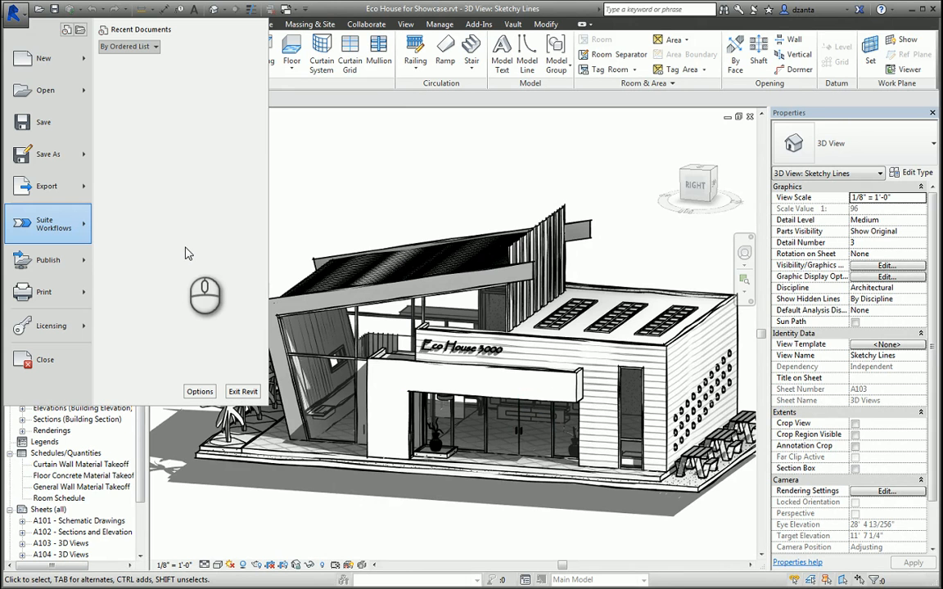
{"action": "mouse_move", "coordinate": [186, 256]}
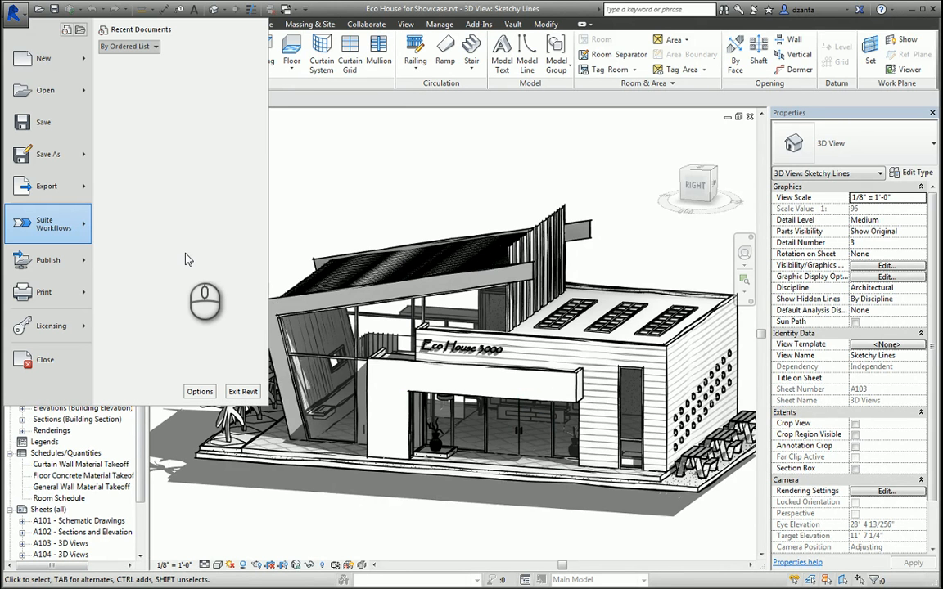
Launch the Showcase - Realistic Presentation workflow from the application menu.
{"action": "left_click", "coordinate": [48, 222]}
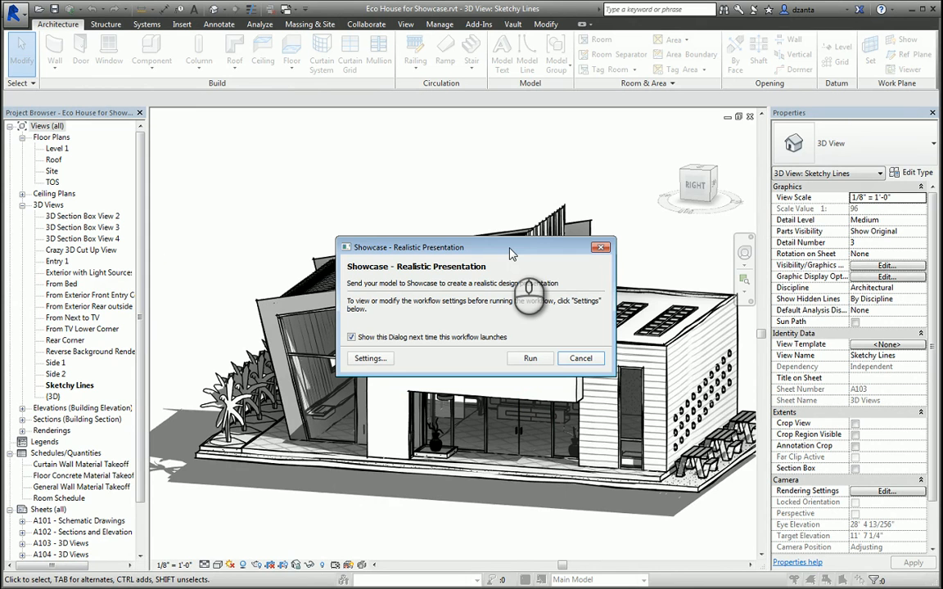
{"action": "mouse_move", "coordinate": [455, 292]}
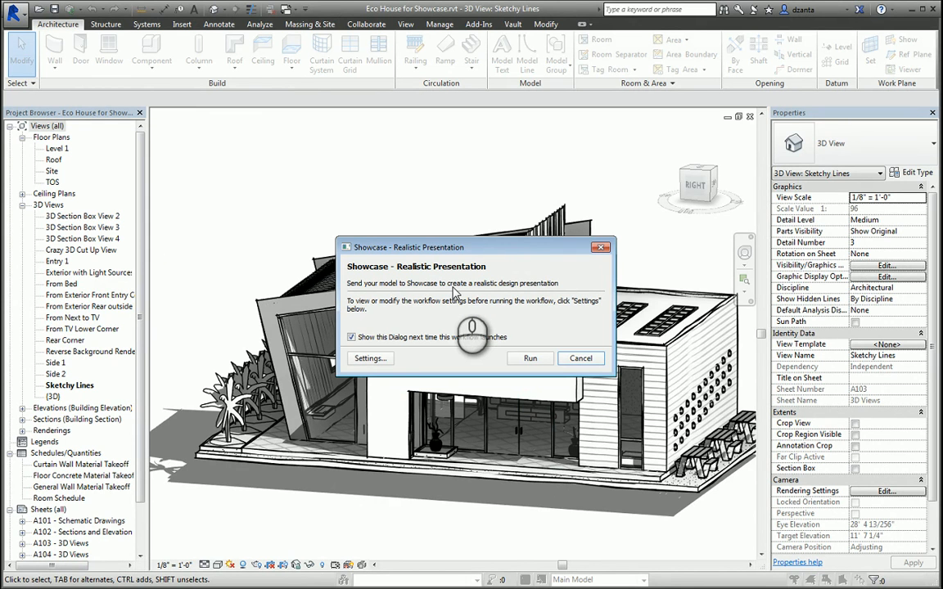
{"action": "mouse_move", "coordinate": [507, 293]}
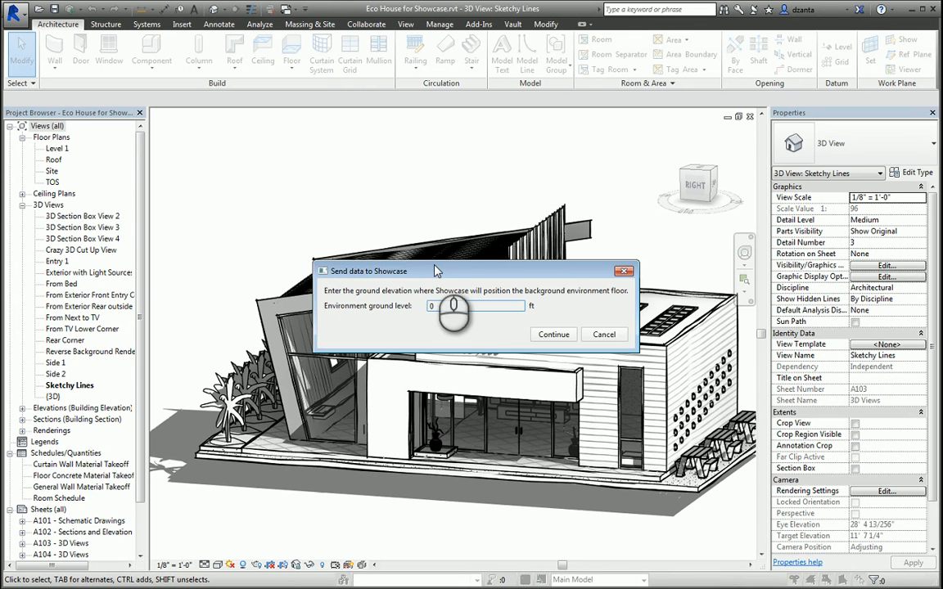
Accept the environment ground level and send the Eco House model to Showcase.
{"action": "left_click", "coordinate": [474, 307]}
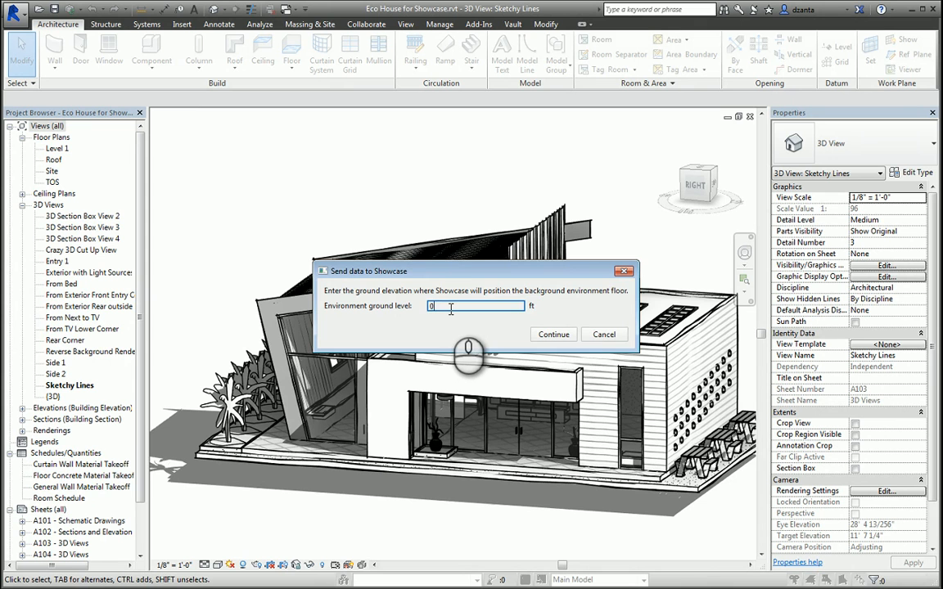
{"action": "left_click", "coordinate": [553, 333]}
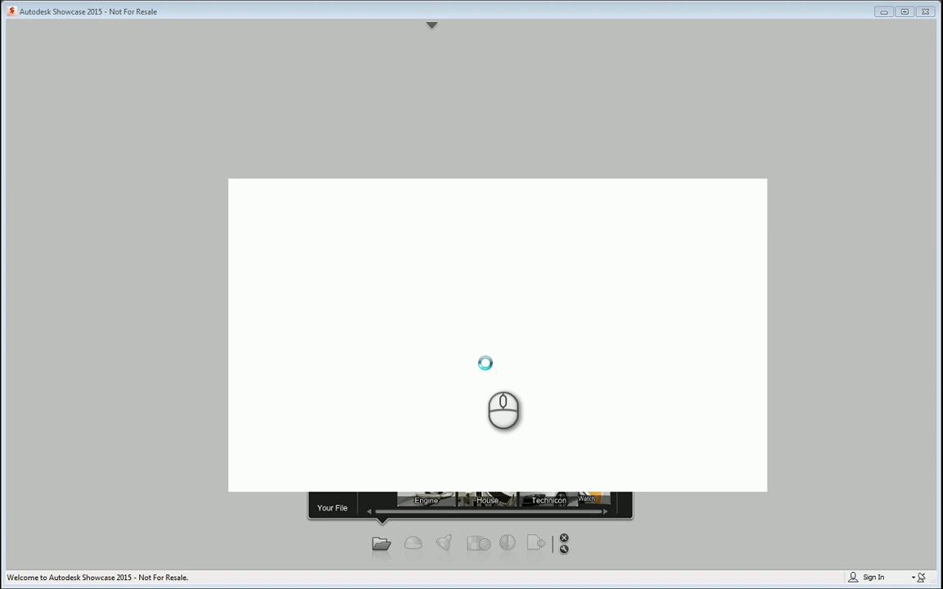
{"action": "mouse_move", "coordinate": [789, 375]}
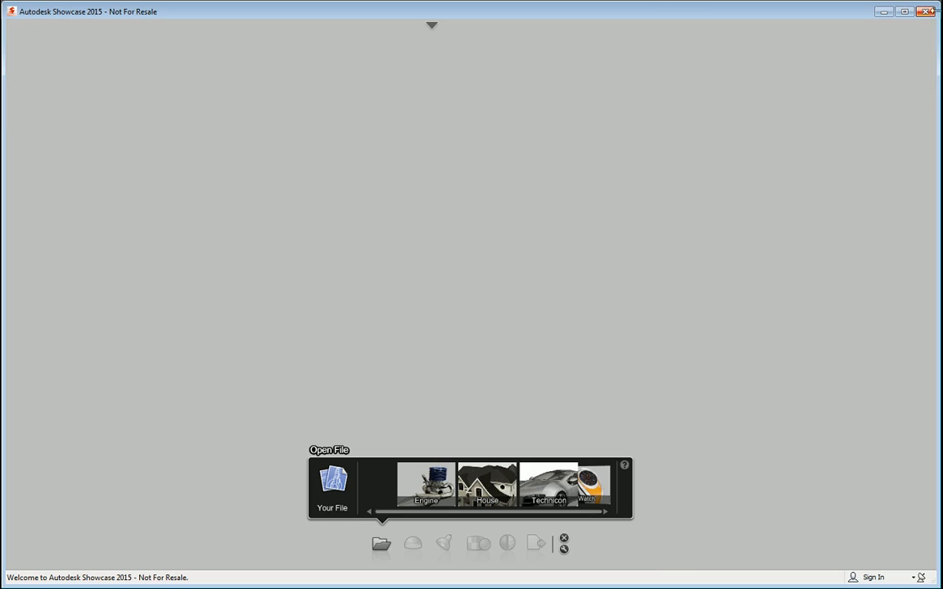
{"action": "mouse_move", "coordinate": [174, 586]}
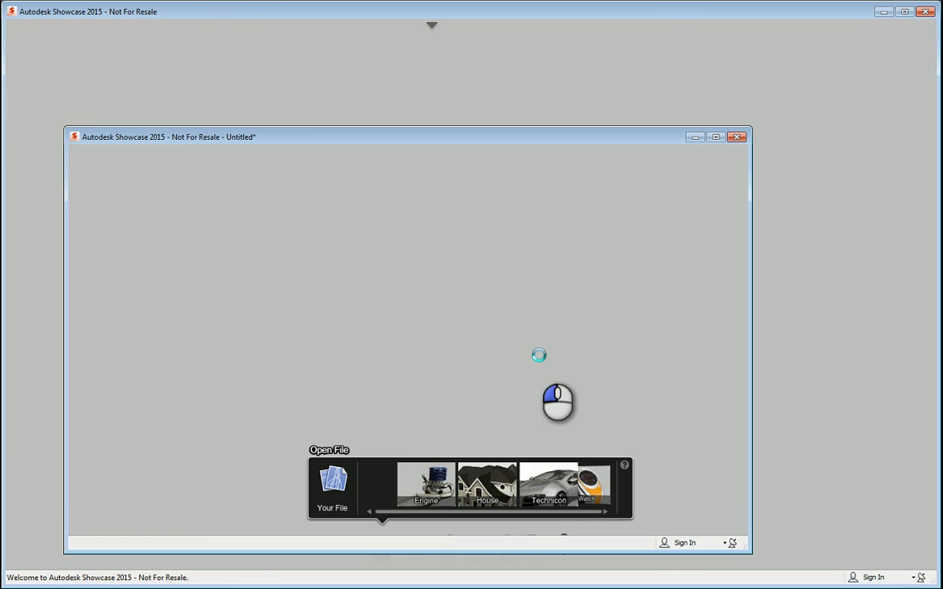
{"action": "left_click", "coordinate": [713, 138]}
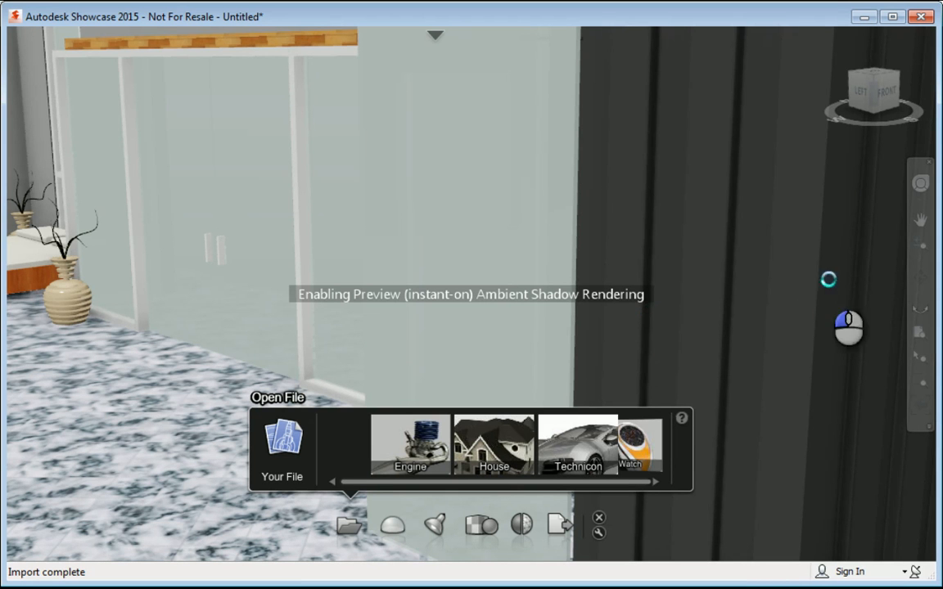
{"action": "mouse_move", "coordinate": [320, 319]}
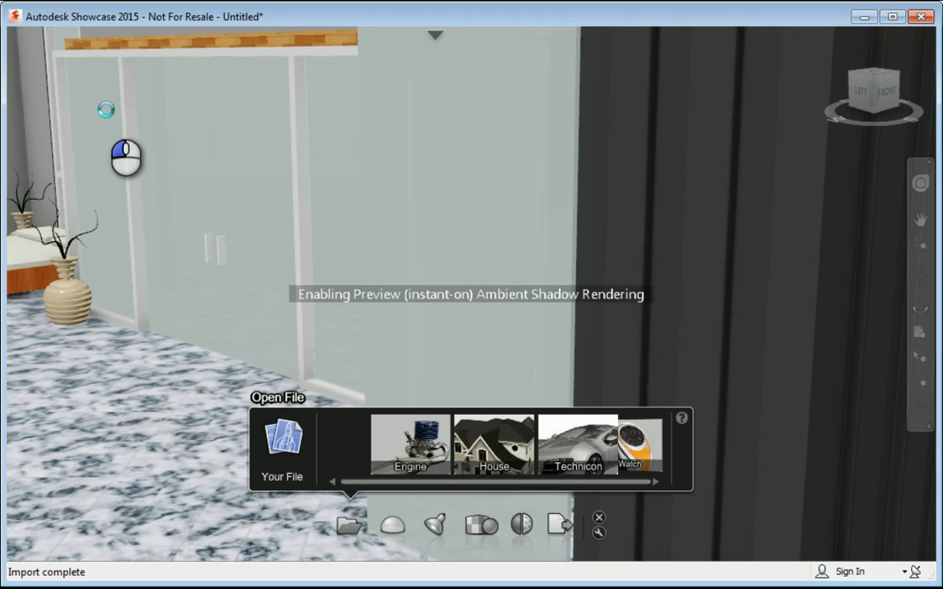
{"action": "mouse_move", "coordinate": [24, 62]}
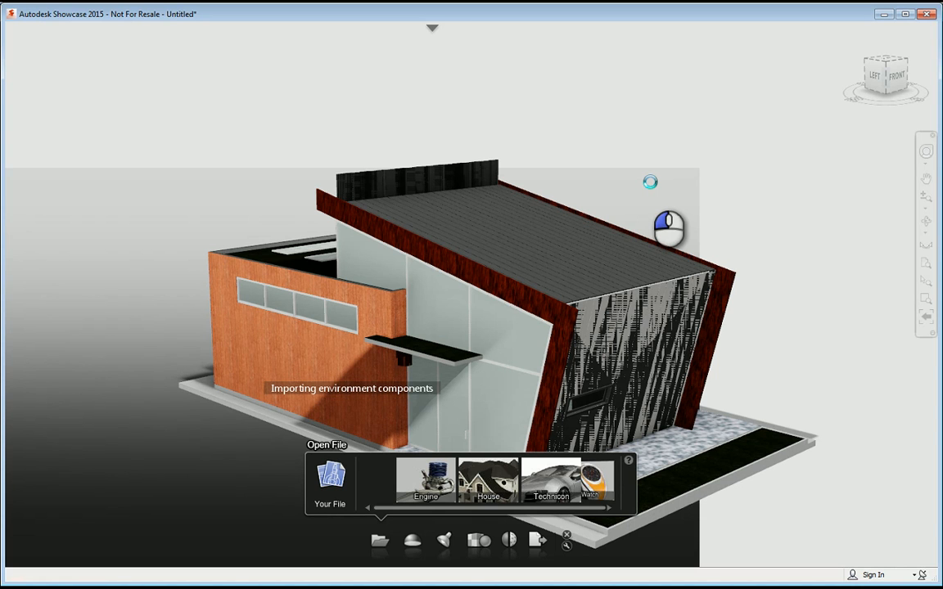
{"action": "mouse_move", "coordinate": [831, 487]}
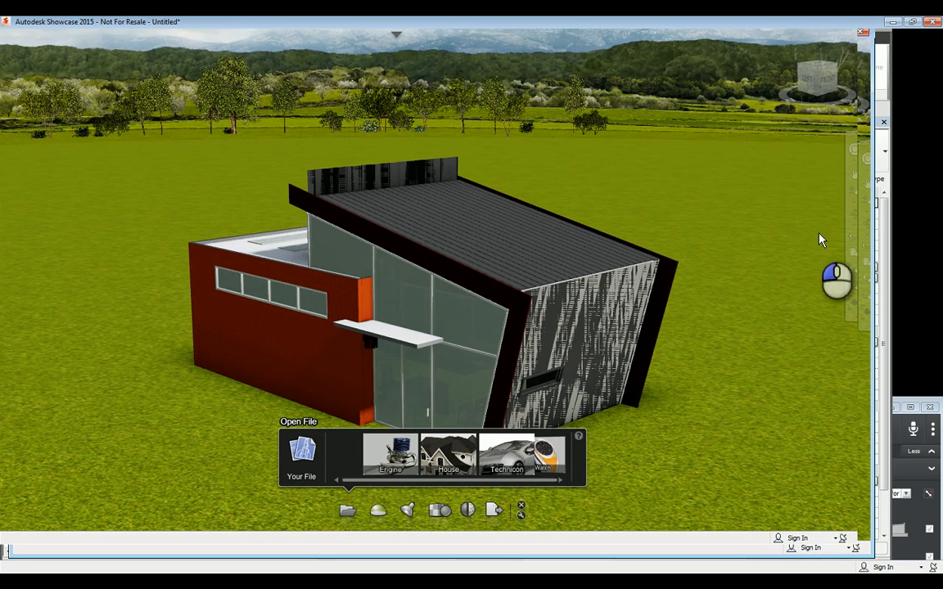
{"action": "mouse_move", "coordinate": [625, 303]}
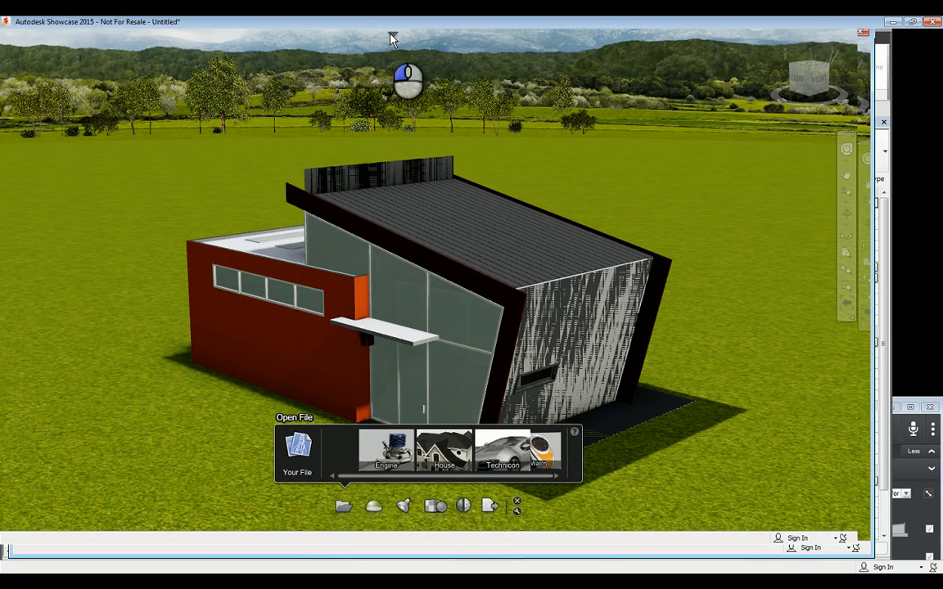
{"action": "mouse_move", "coordinate": [539, 187]}
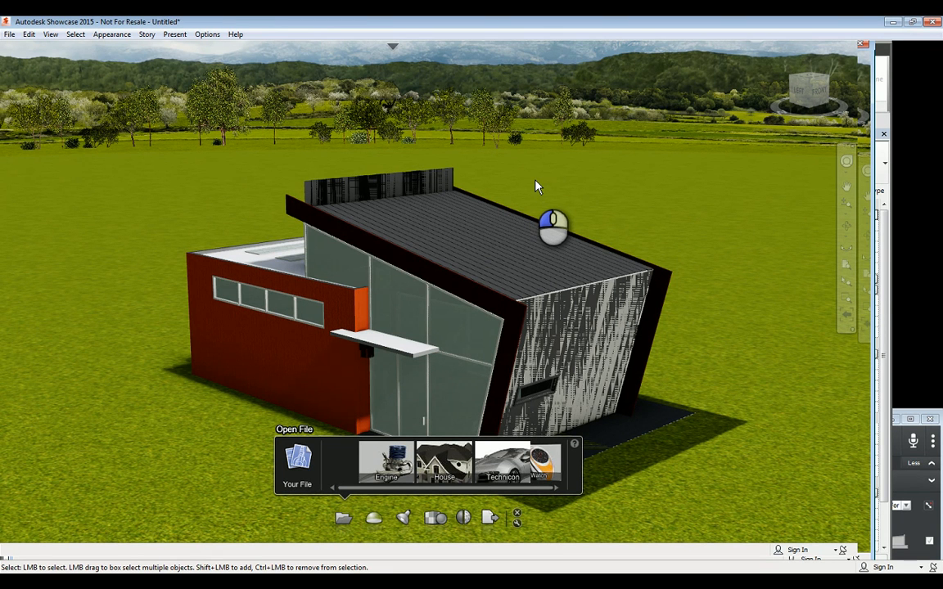
{"action": "mouse_move", "coordinate": [800, 122]}
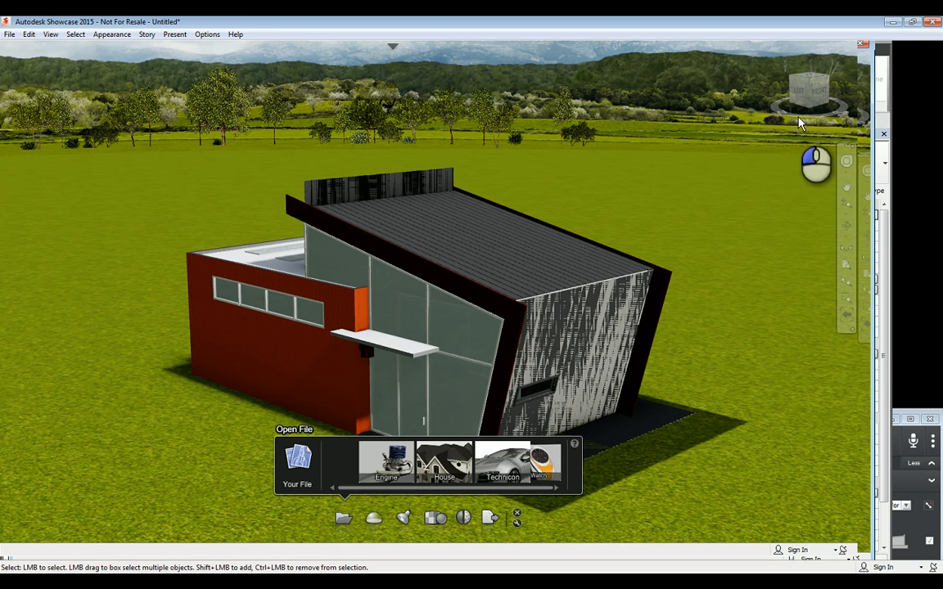
{"action": "mouse_move", "coordinate": [851, 262]}
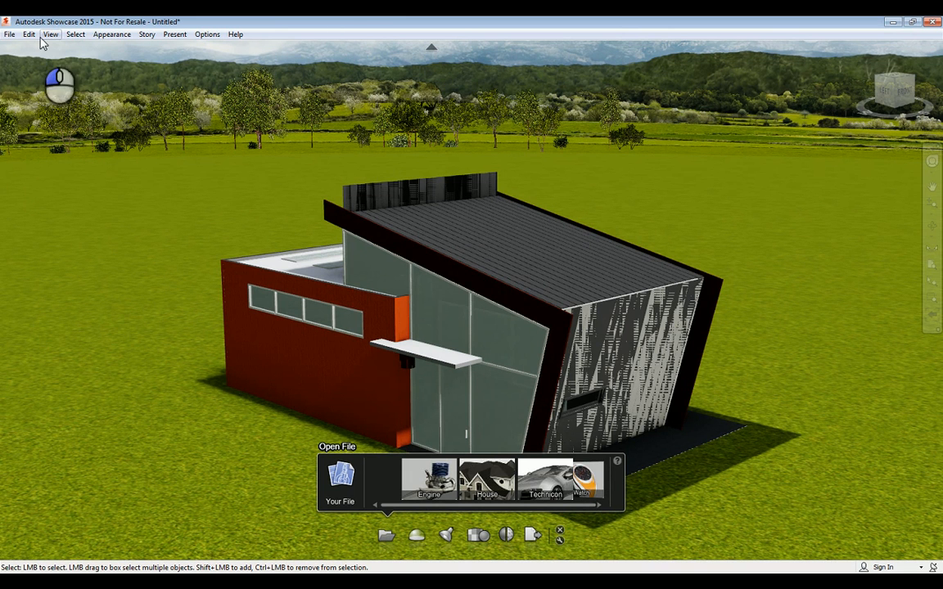
Show the Edit menu commands, including Set Environment Floor Position.
{"action": "left_click", "coordinate": [30, 33]}
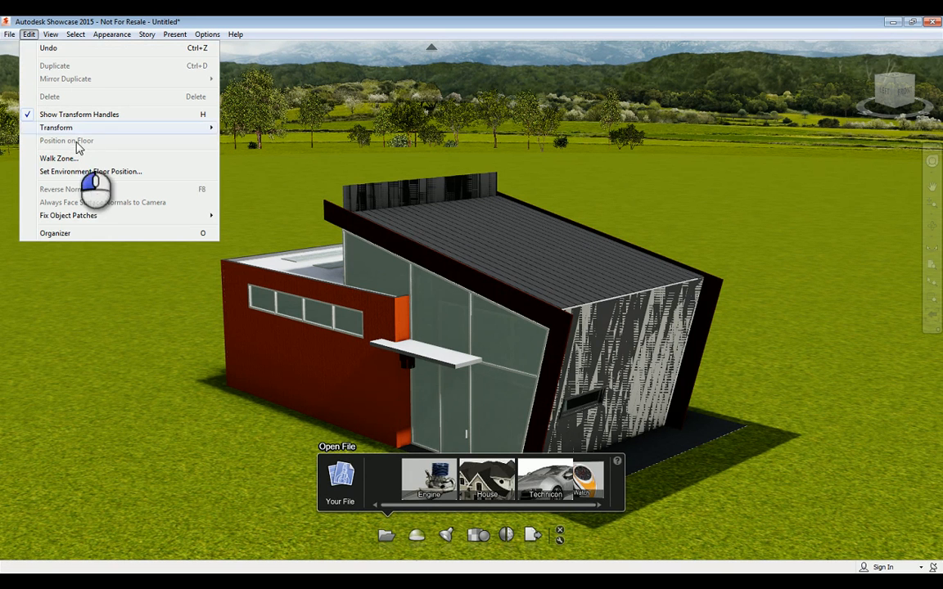
{"action": "mouse_move", "coordinate": [90, 172]}
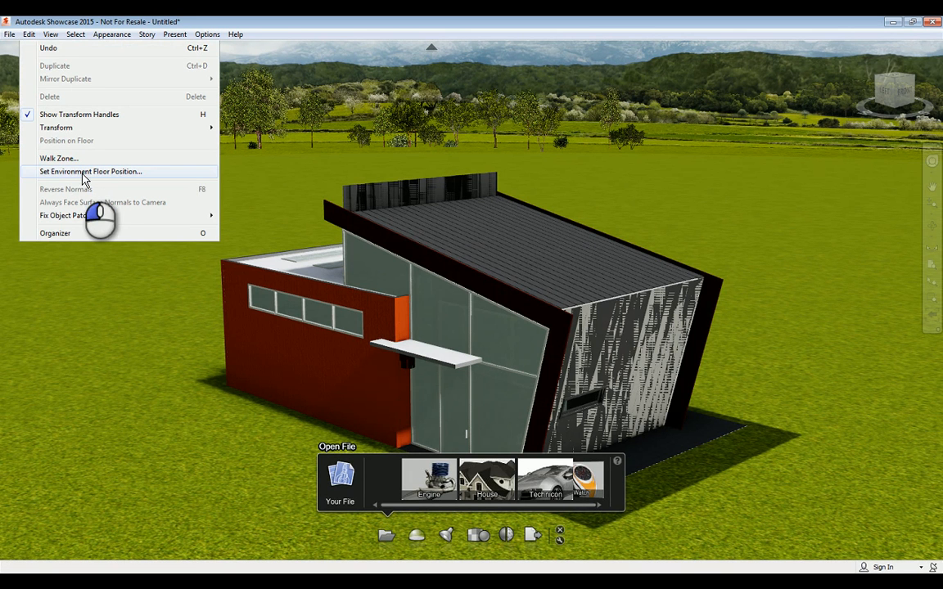
{"action": "mouse_move", "coordinate": [239, 223]}
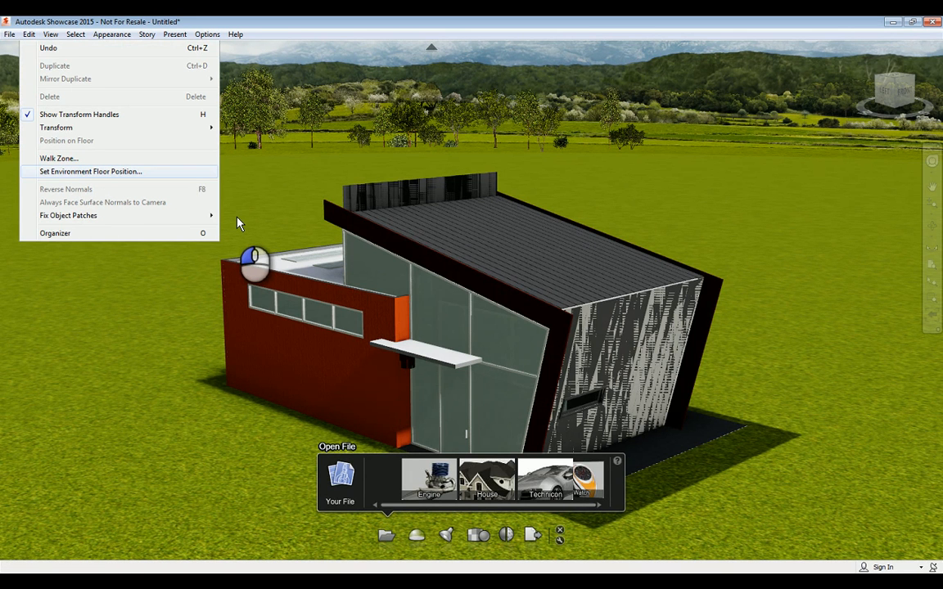